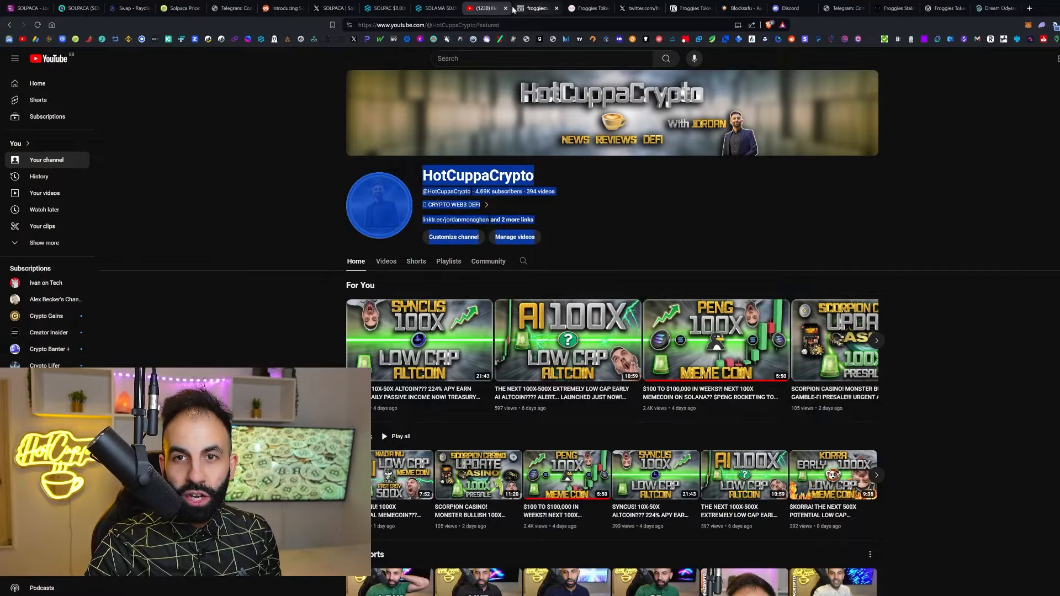
Browse the From Froggies To Space homepage, then bring up the PinkSale presale page.
left_click(535, 8)
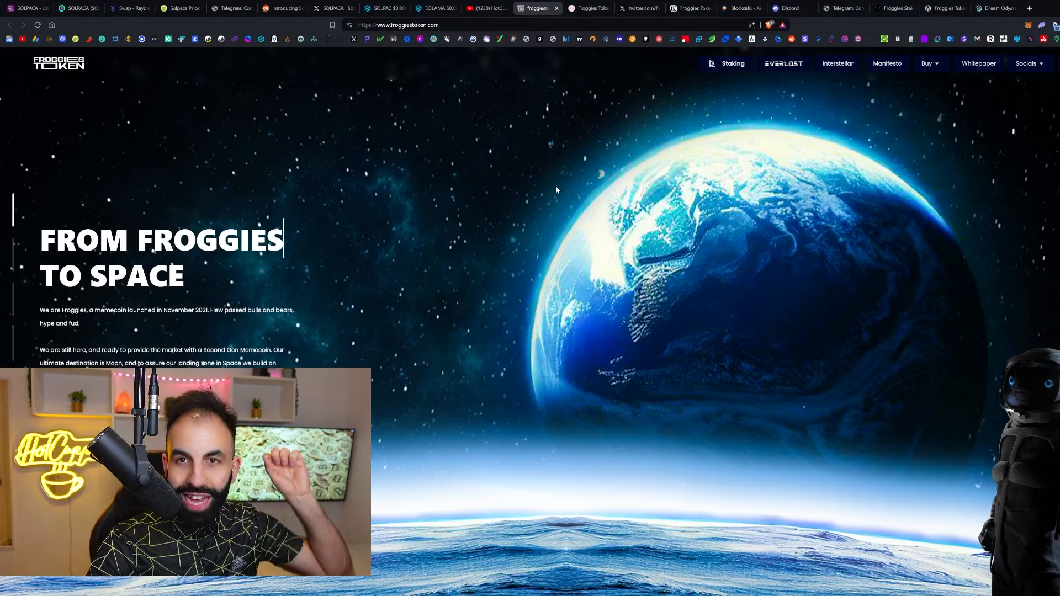
mouse_move(433, 153)
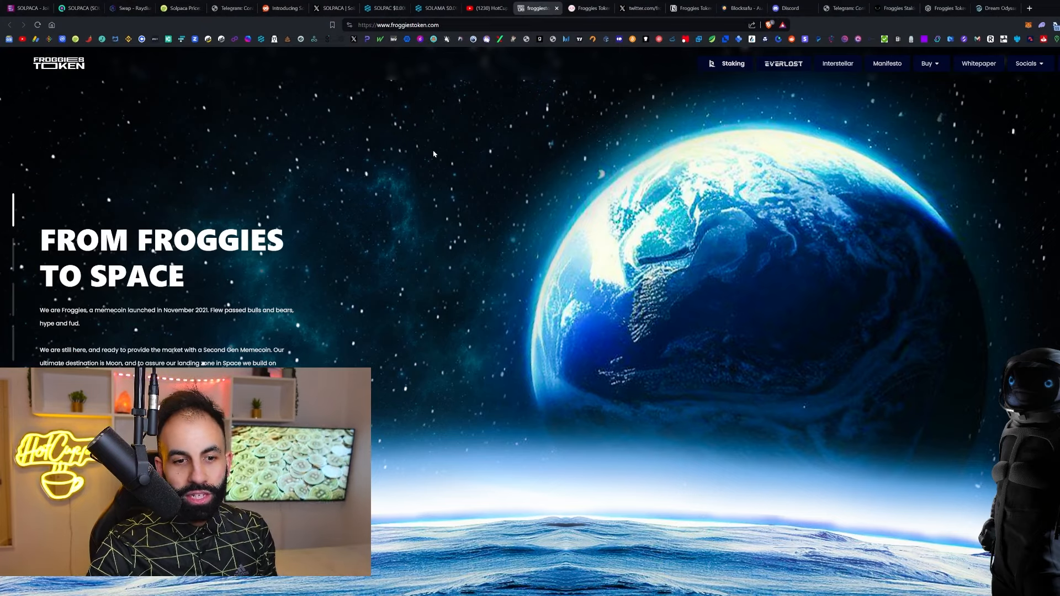
scroll("down", 3)
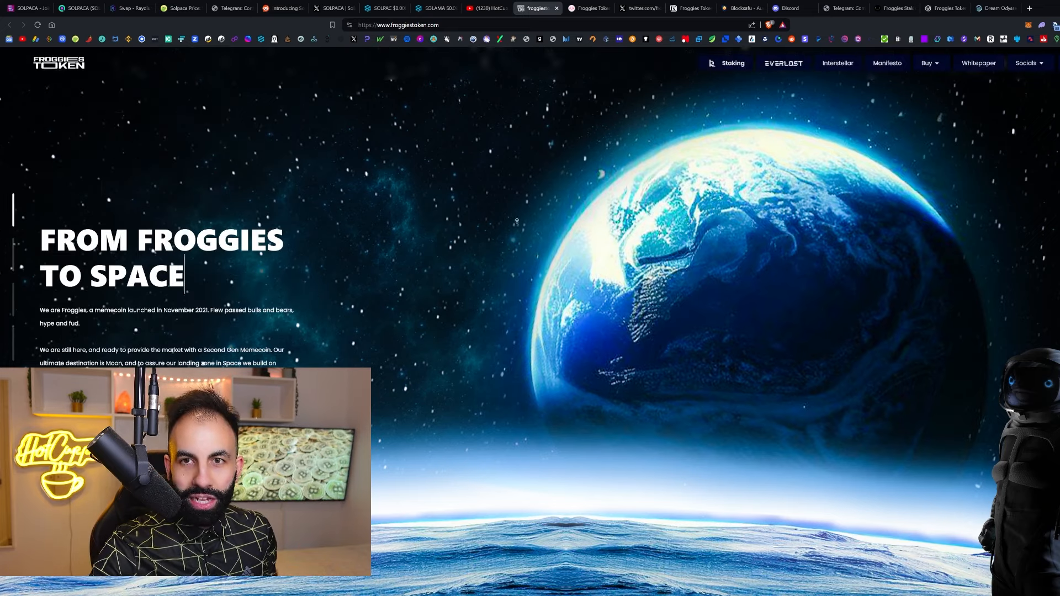
left_click(587, 8)
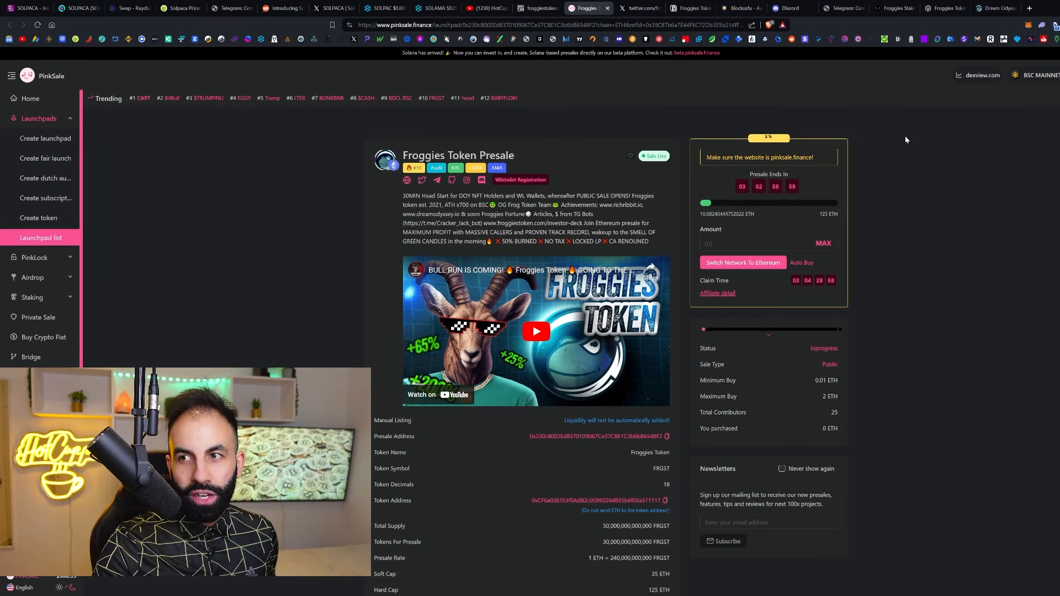
Check the Froggies Token Discord invite and Froggies Token Official Telegram channel, then return to PinkSale.
left_click(786, 8)
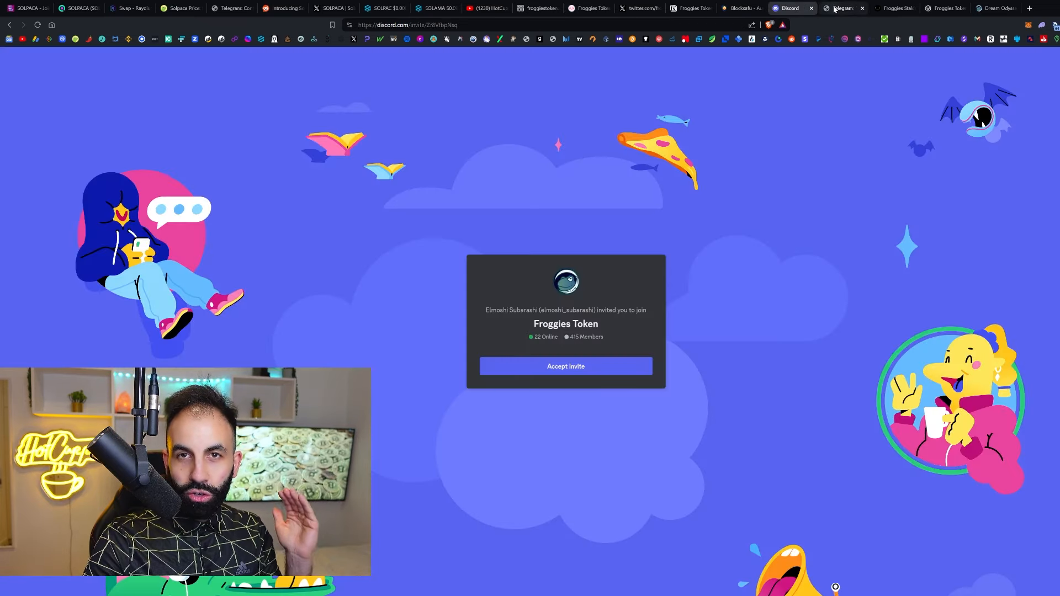
left_click(841, 8)
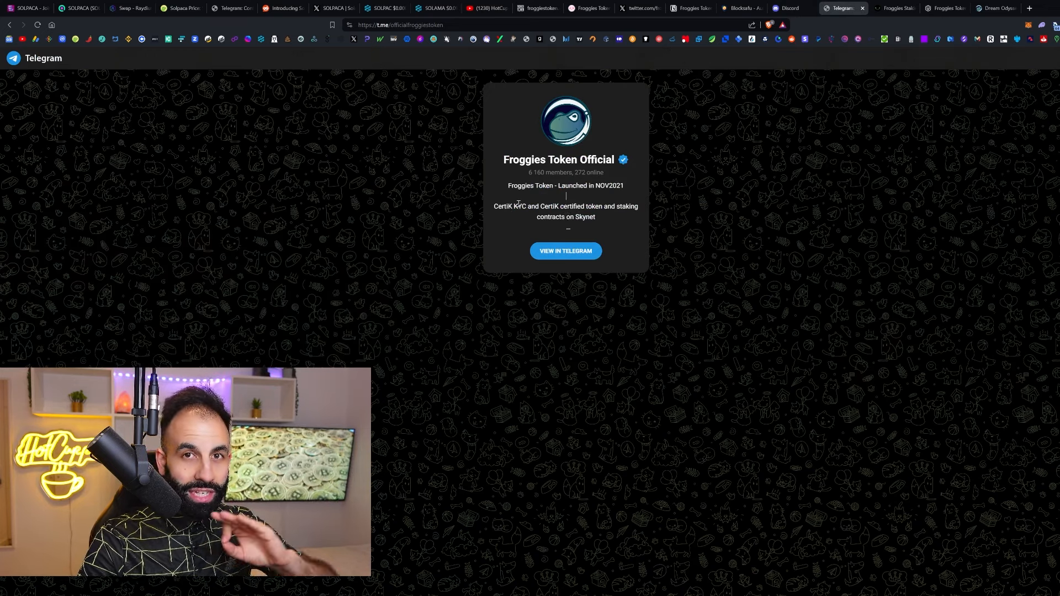
left_click_drag(494, 206, 552, 205)
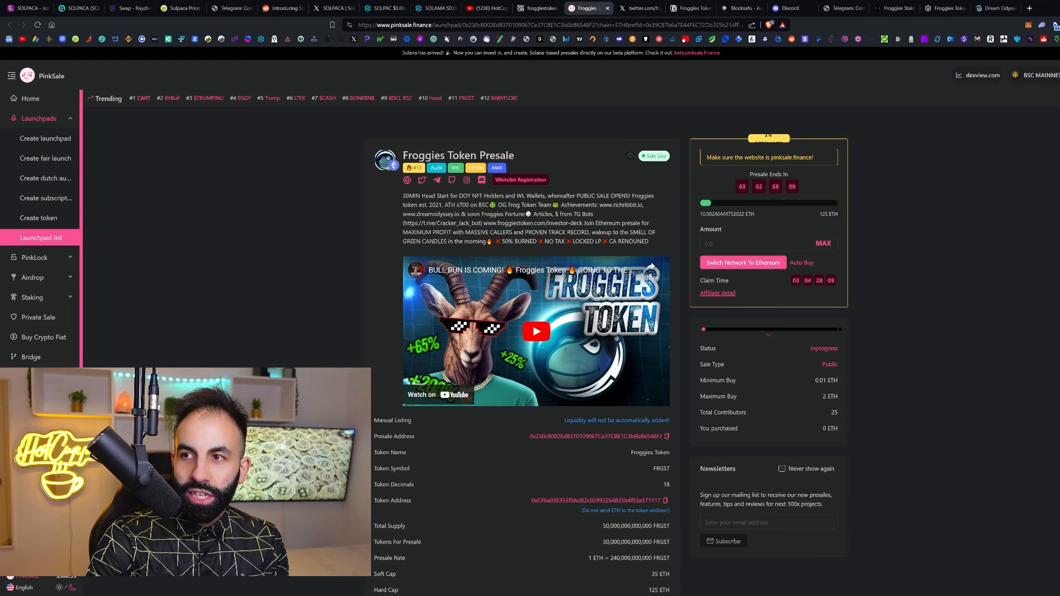
View the Dream Odyssey NFT mint page, then Froggies Token's CertiK Skynet security score.
left_click(991, 9)
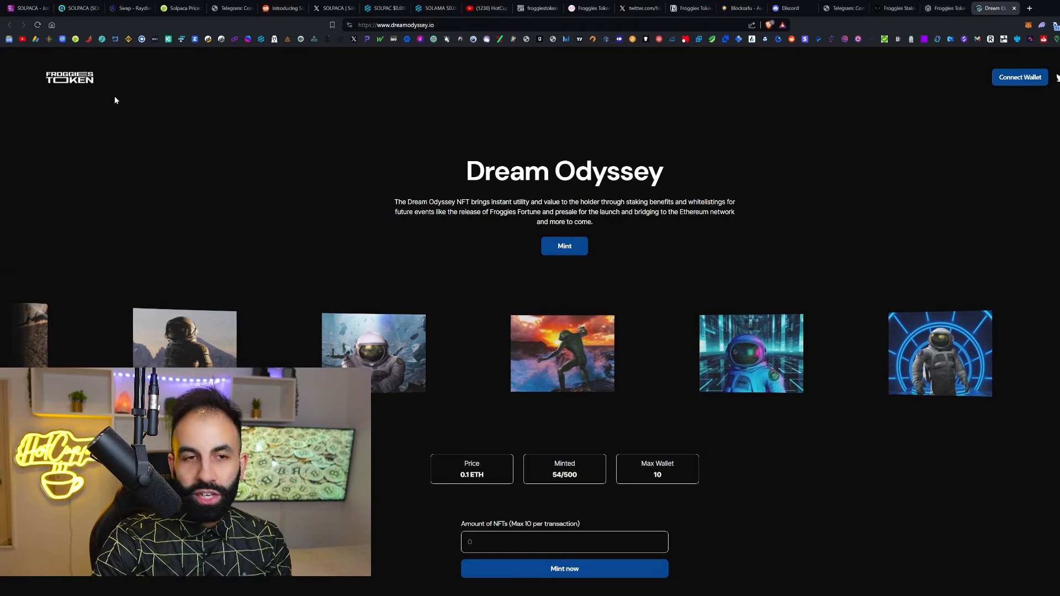
left_click(945, 8)
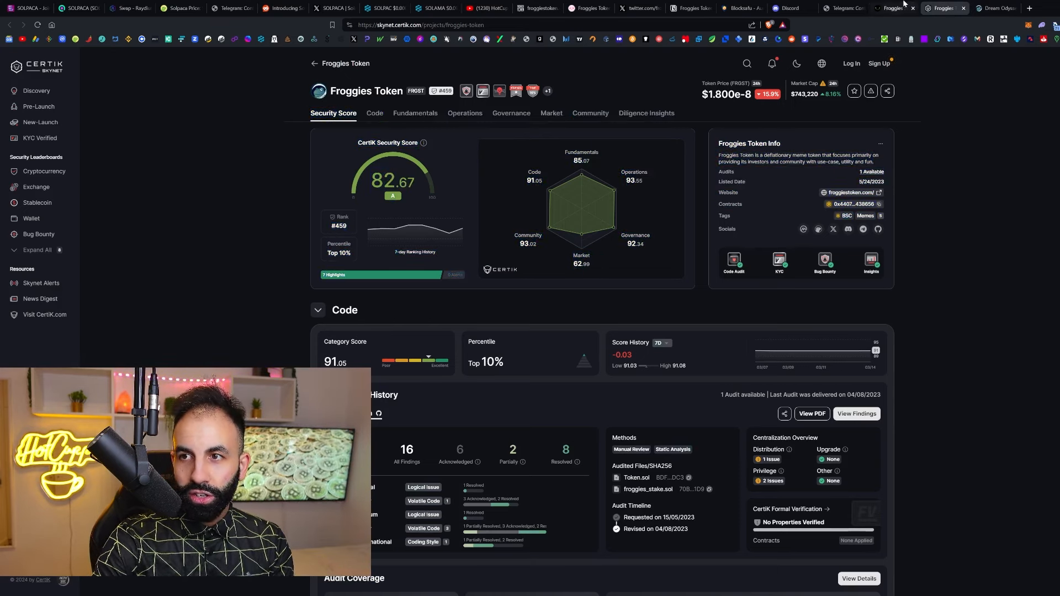
Switch to the richribbit.io $FRGST staking page with staking periods and burn options.
left_click(892, 8)
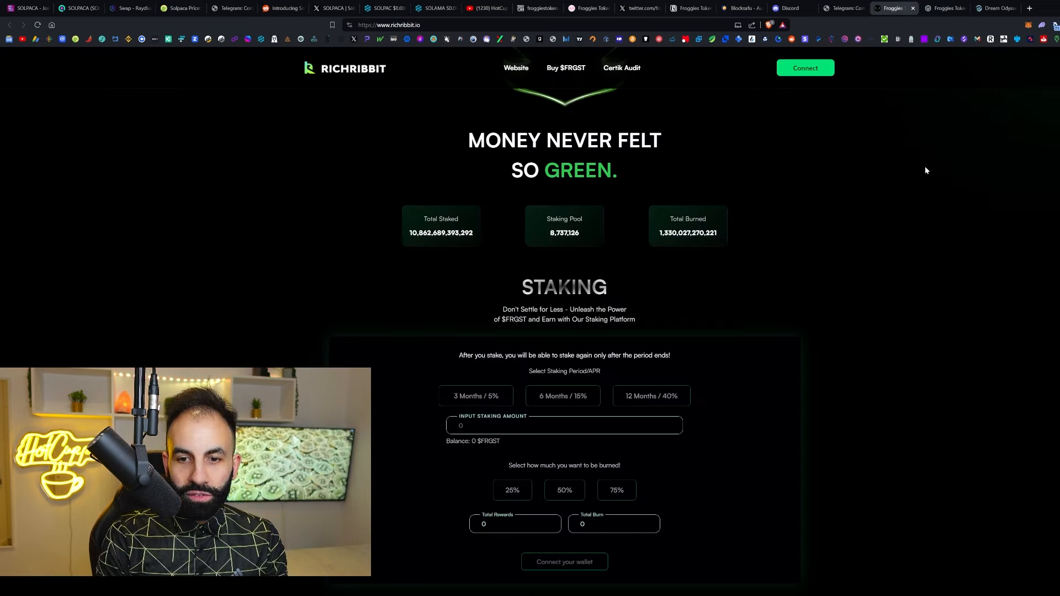
mouse_move(812, 149)
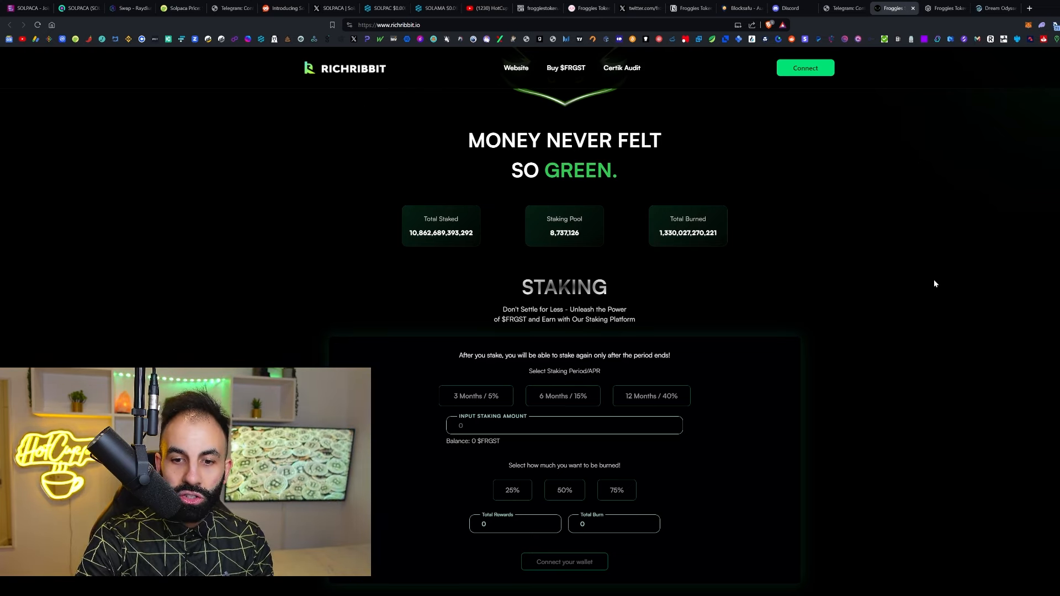
View Froggies Token's BlockSAFU audit and trust score, then go back to PinkSale.
left_click(740, 8)
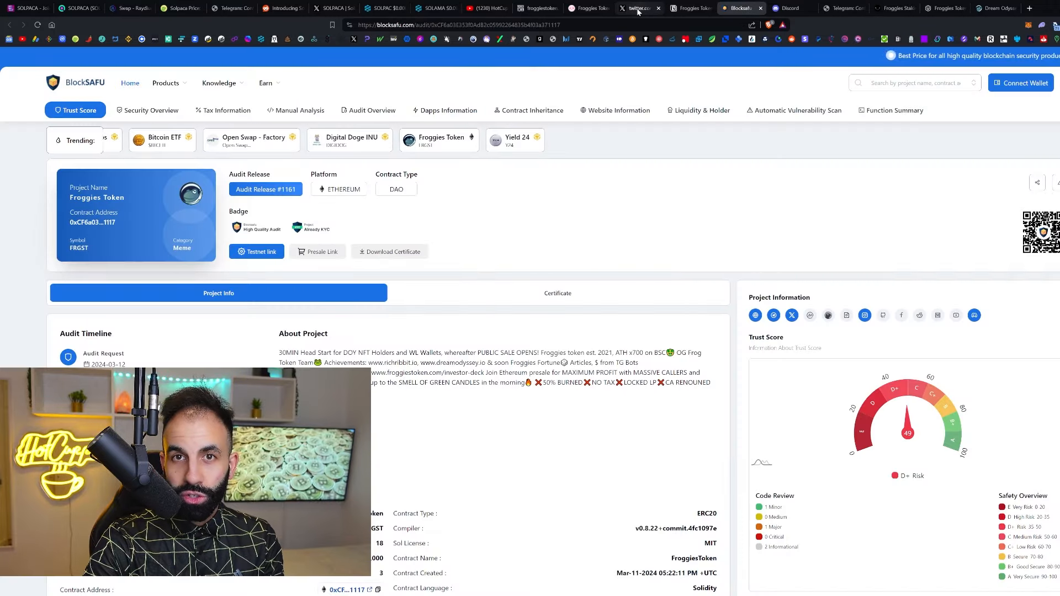
left_click(639, 8)
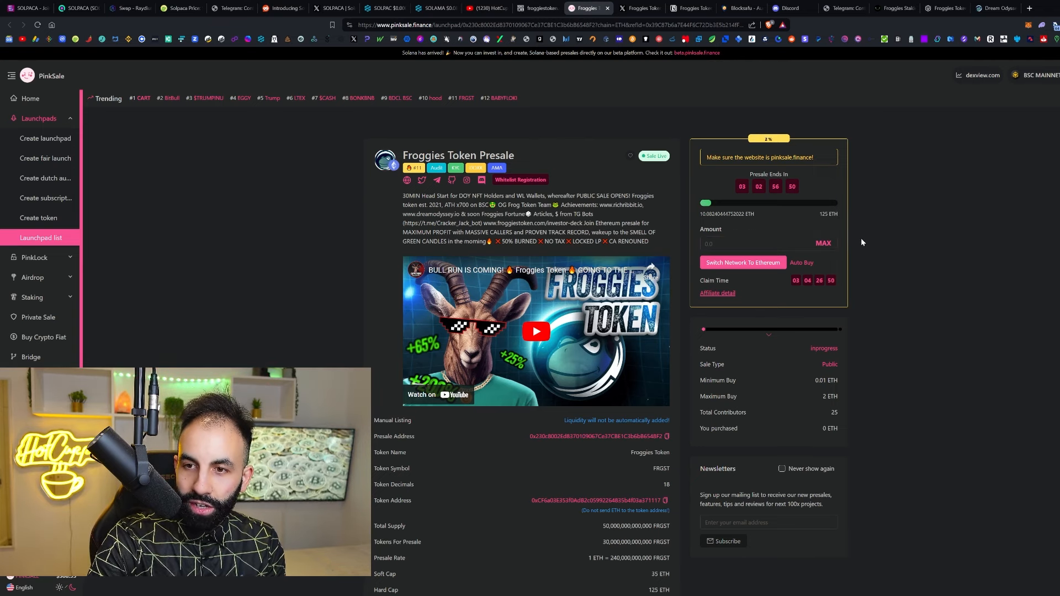
mouse_move(921, 252)
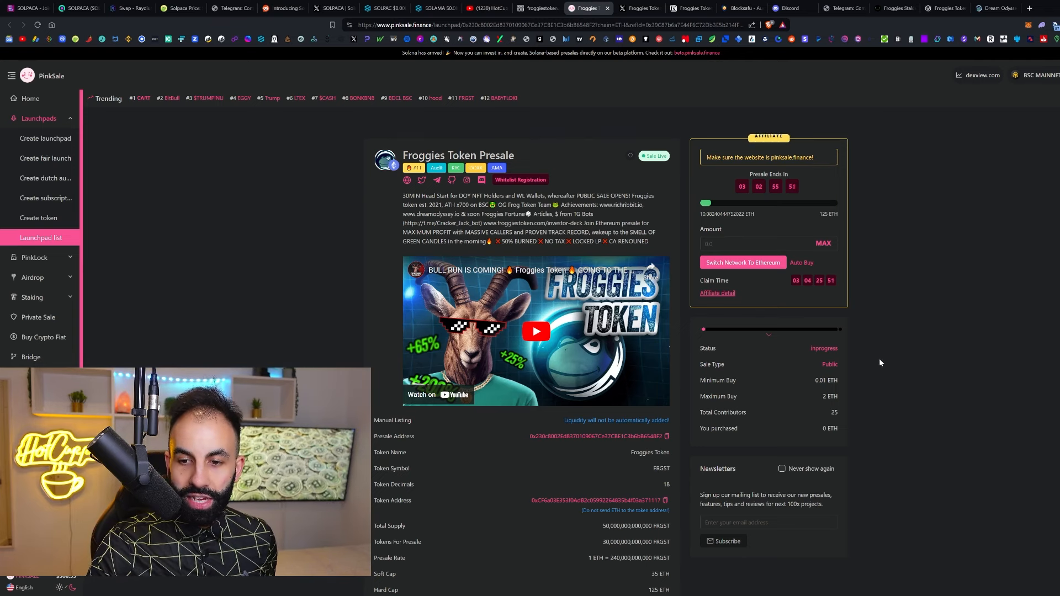
scroll("down", 3)
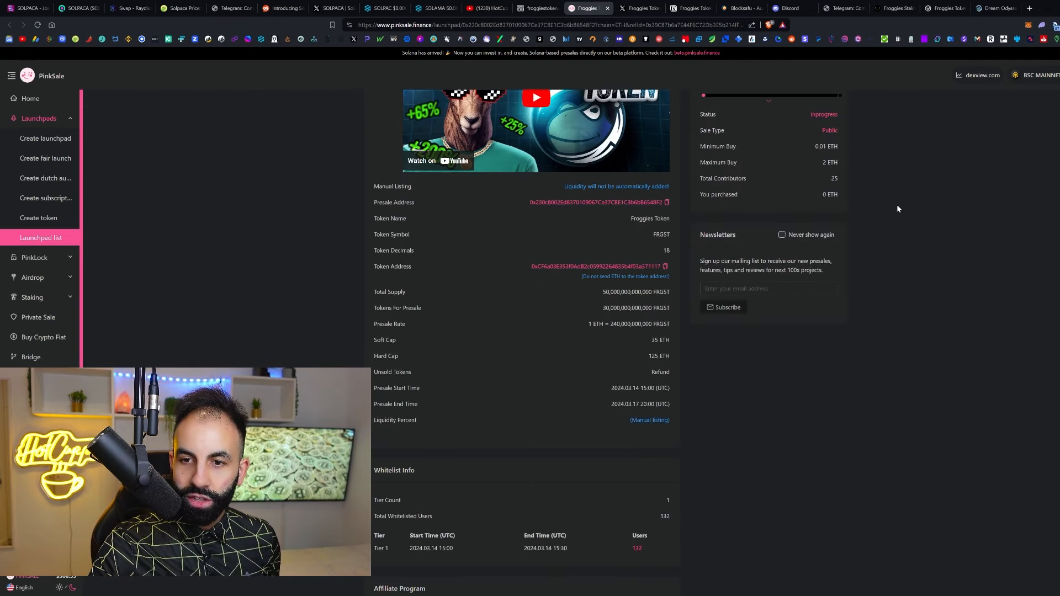
scroll("down", 3)
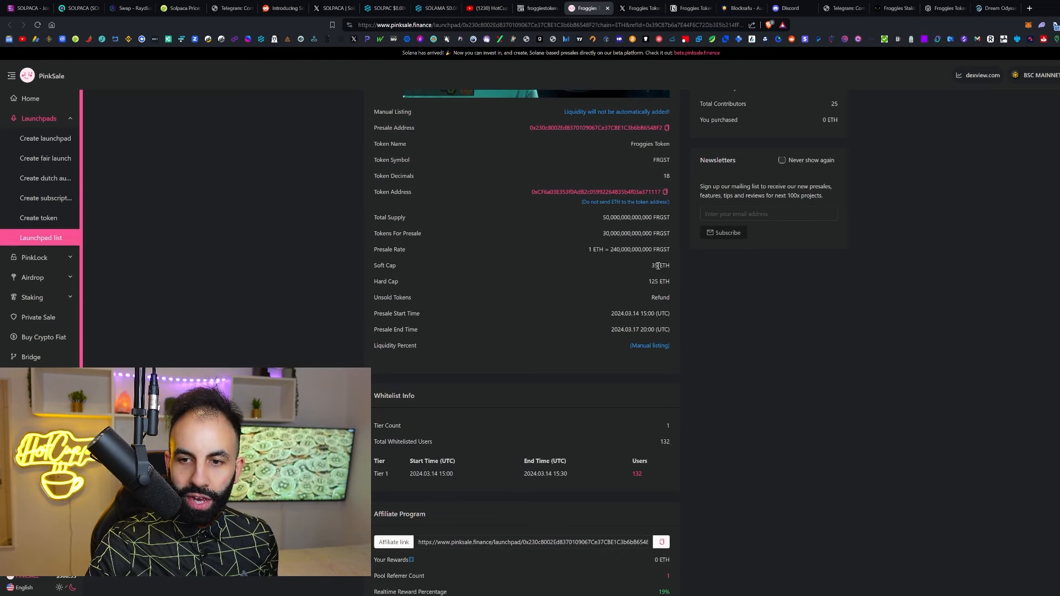
scroll("down", 3)
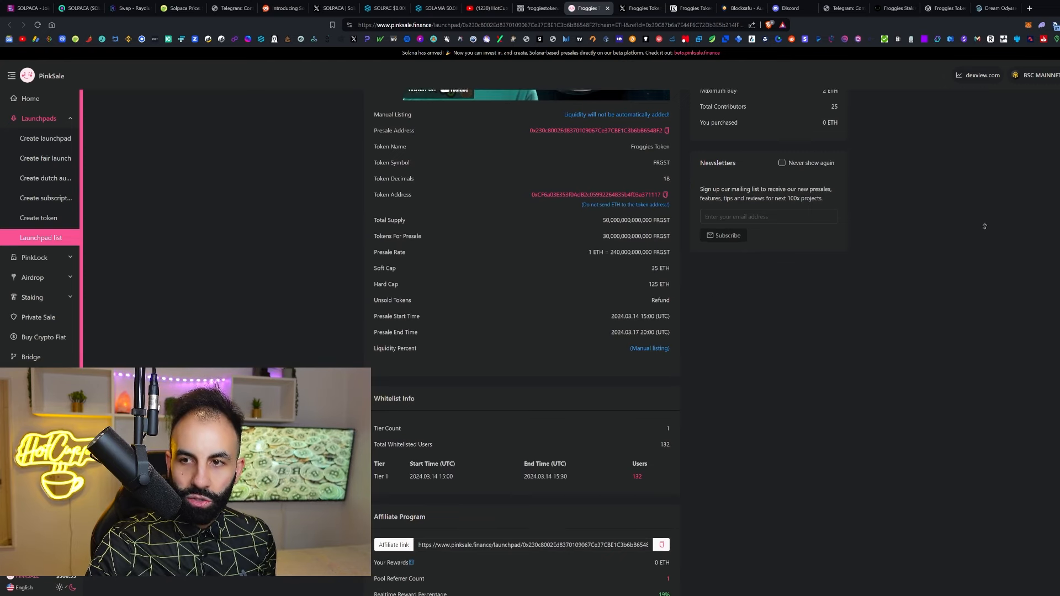
scroll("up", 3)
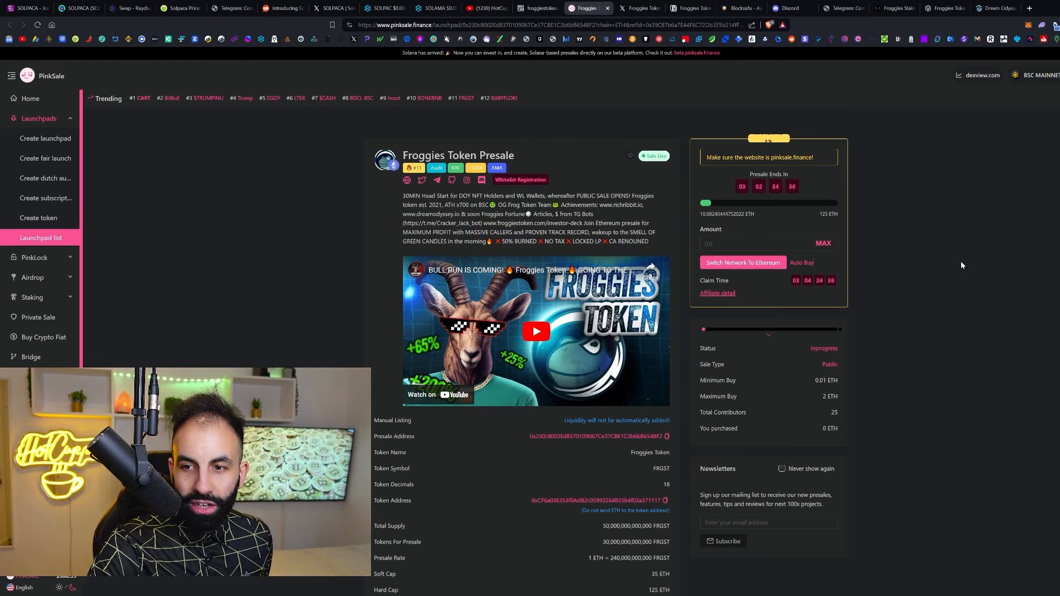
scroll("down", 3)
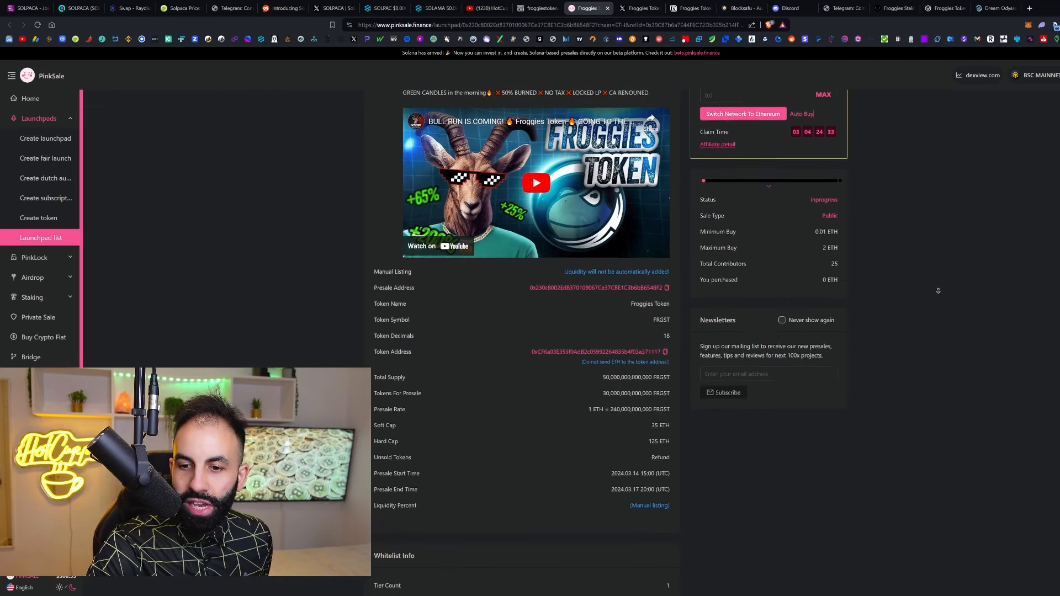
scroll("down", 3)
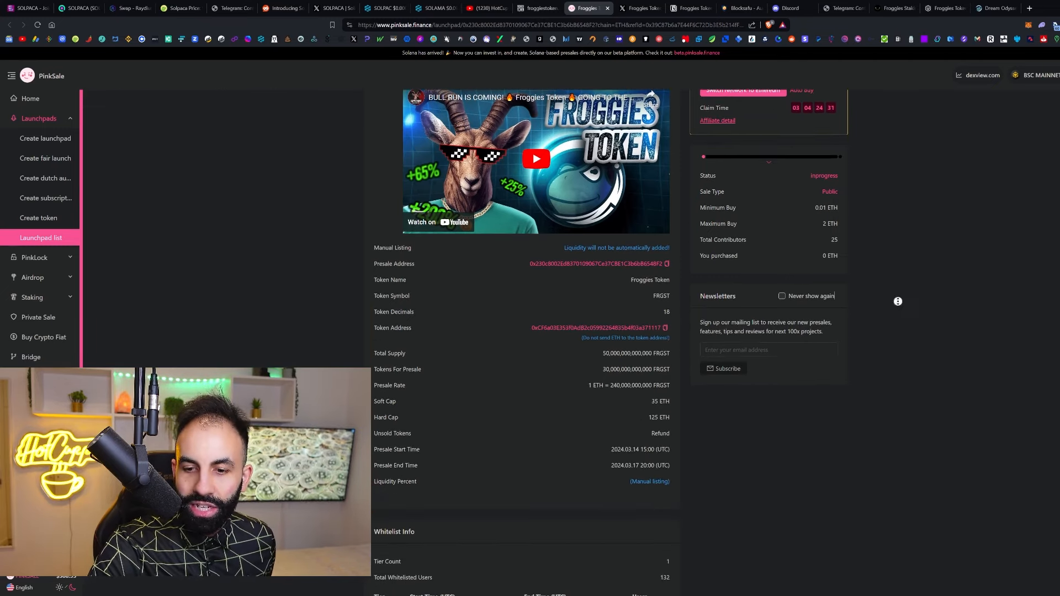
scroll("down", 3)
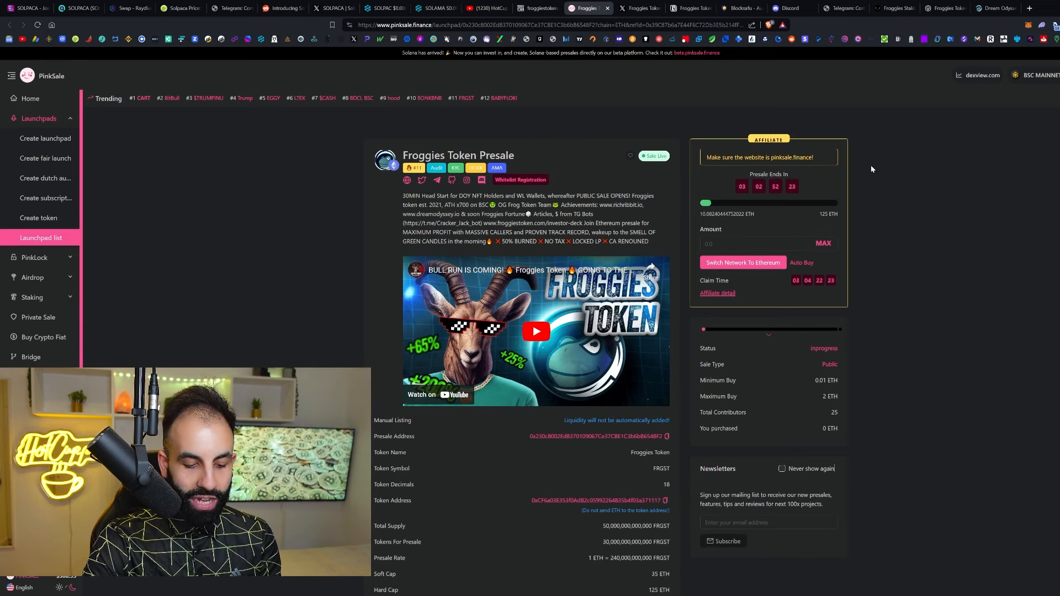
Return to froggiestoken.com and follow the Whitepaper link to the Adobe sign-in page.
left_click(533, 8)
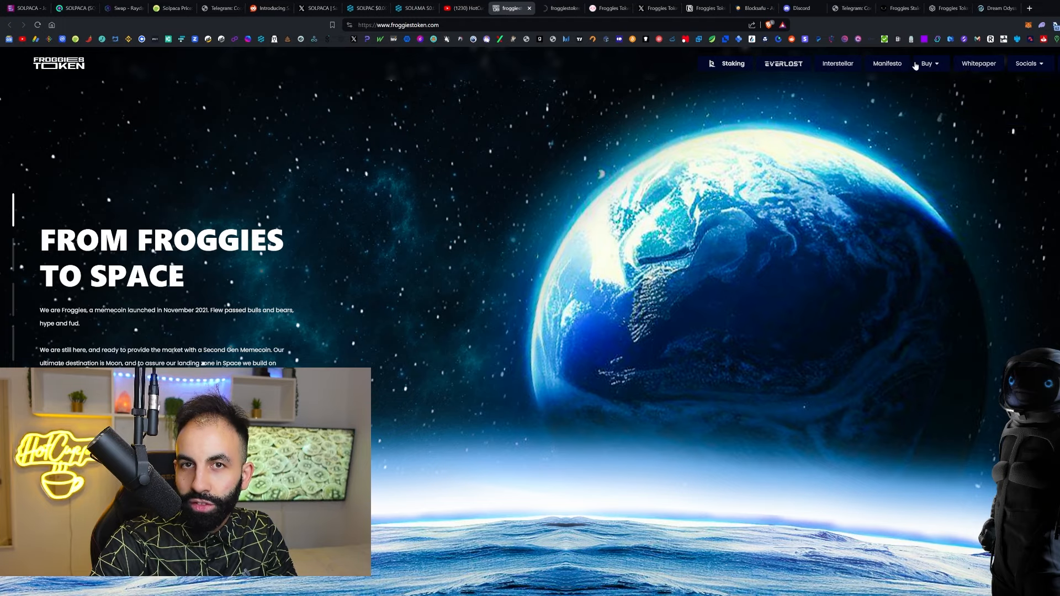
left_click(927, 63)
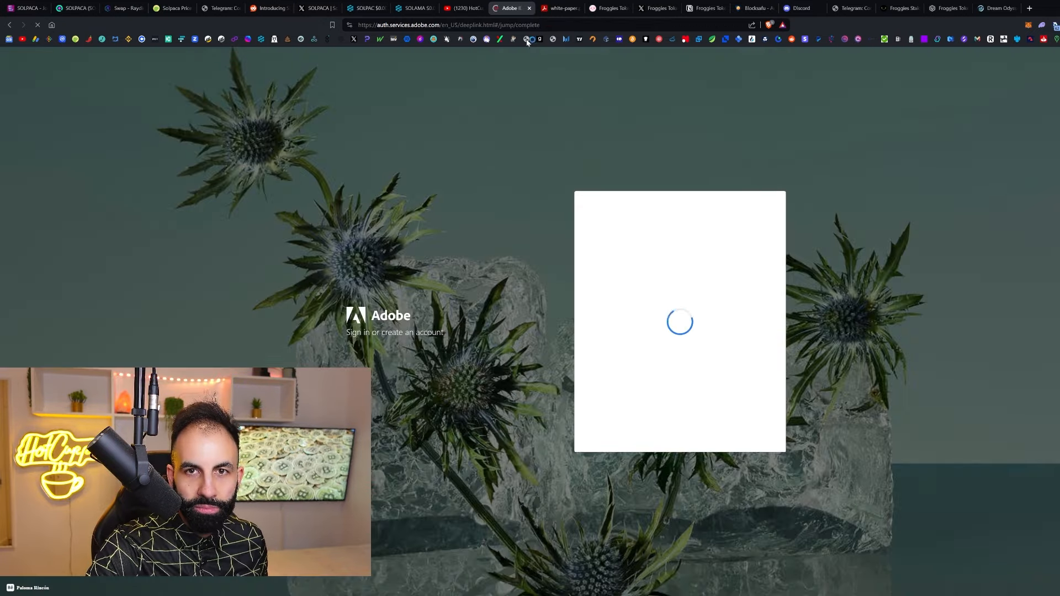
Scroll the white-paper PDF through tokenomics, 2024 plans and team, then back to the top.
left_click(534, 8)
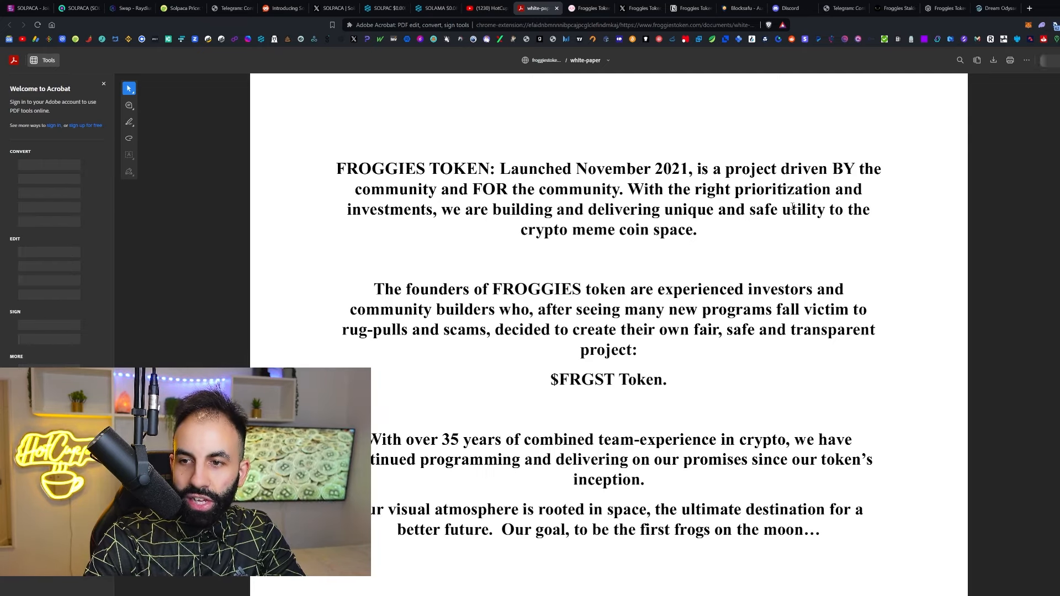
double_click(810, 210)
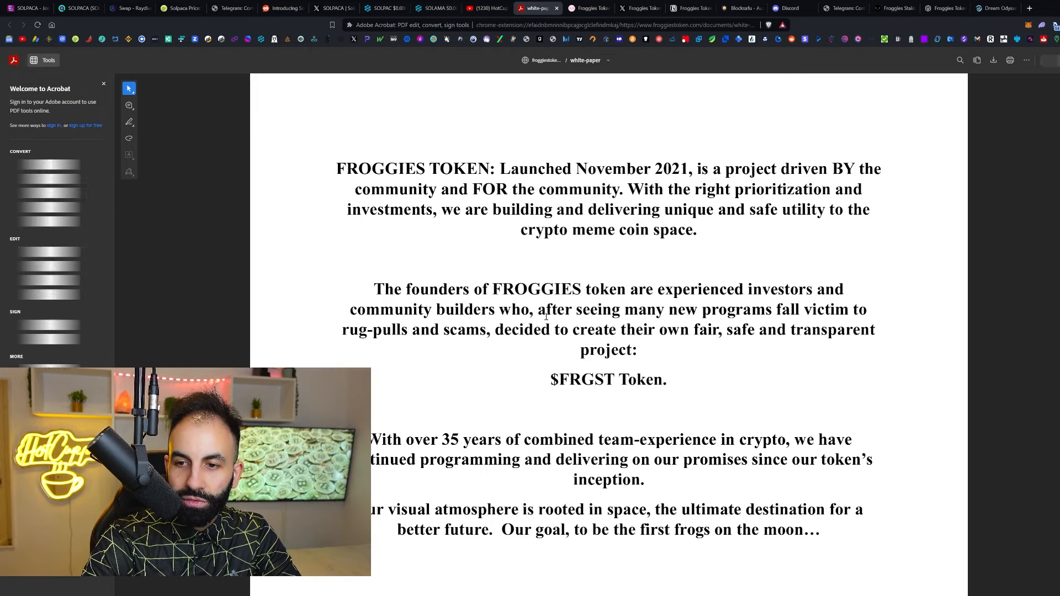
double_click(574, 380)
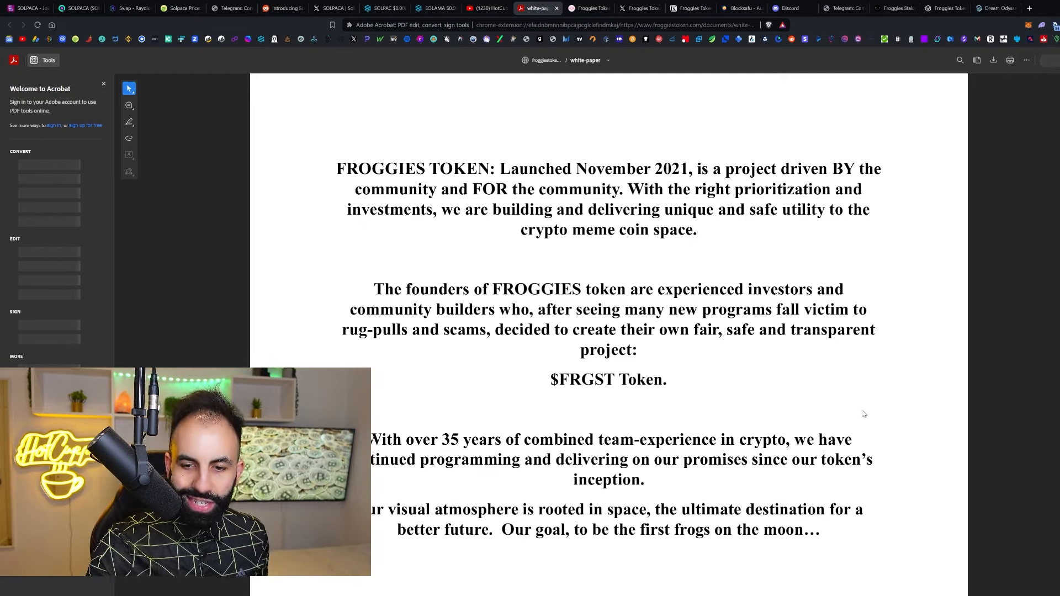
scroll("down", 3)
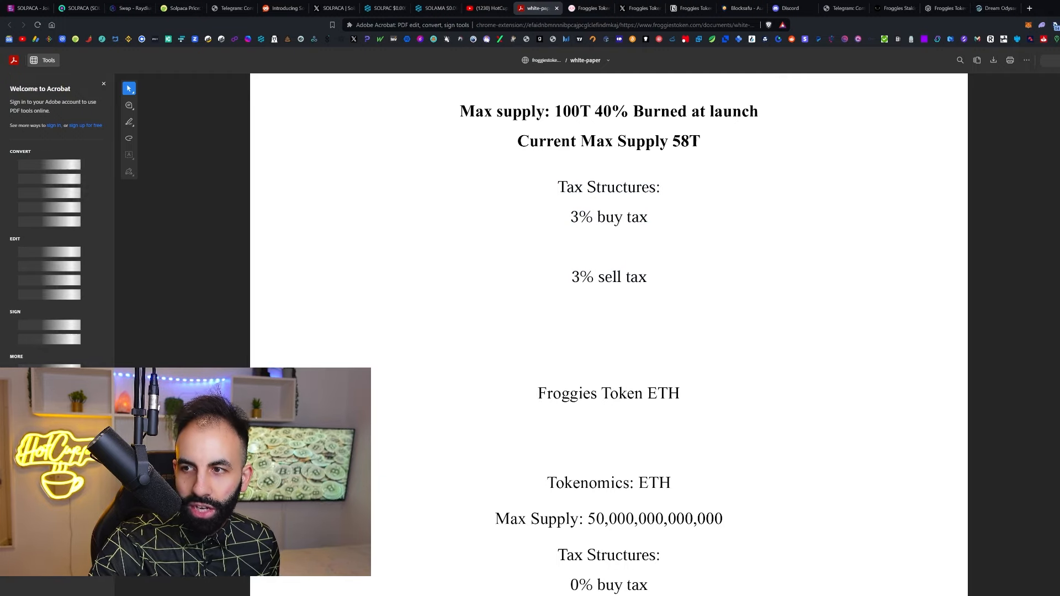
scroll("down", 3)
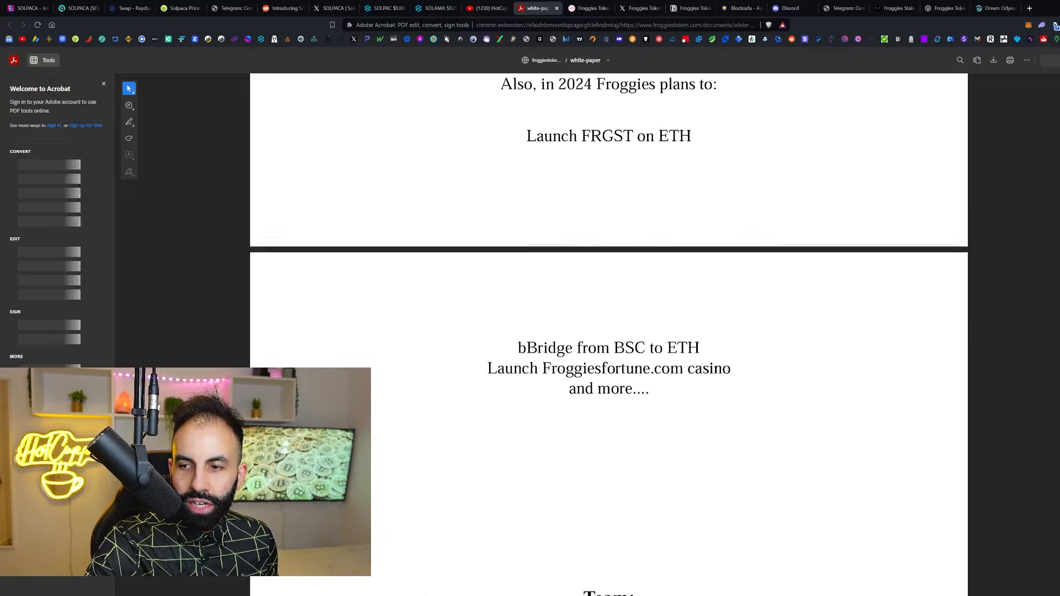
scroll("down", 3)
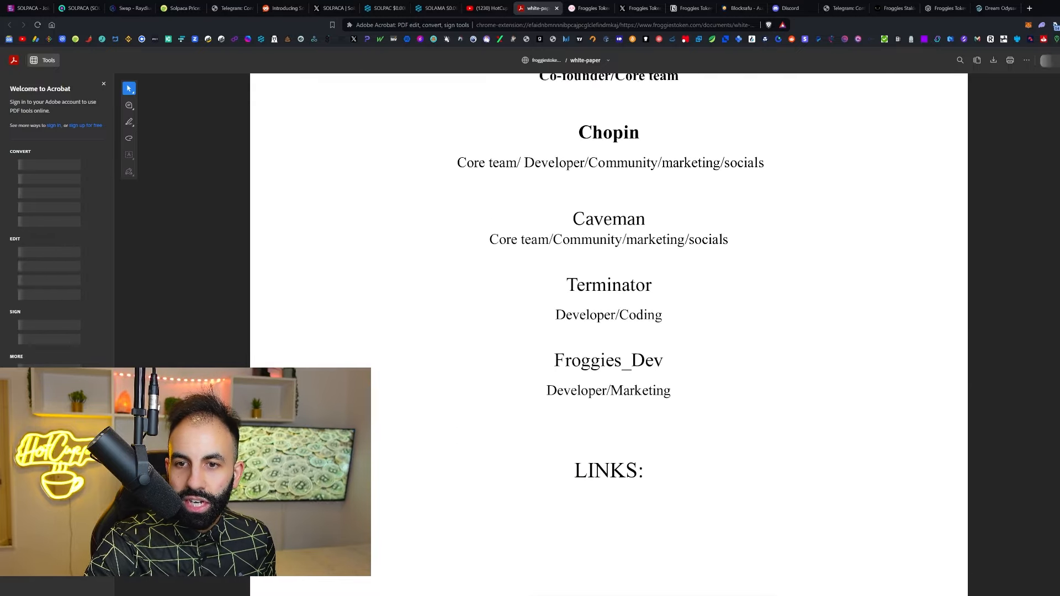
scroll("up", 3)
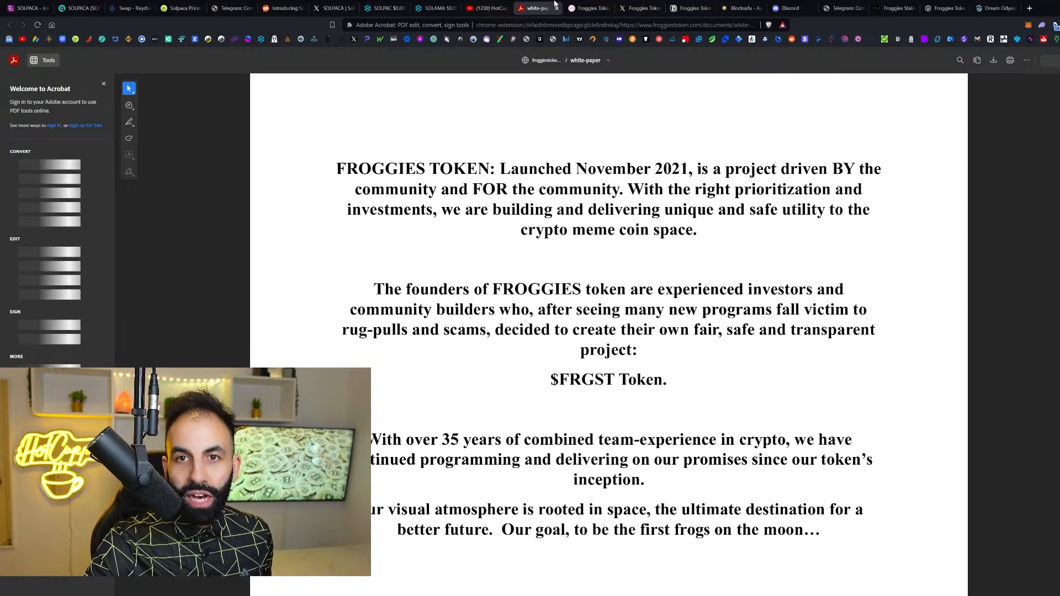
Glance at the PinkSale presale, then switch to the froggiestoken.com roadmap section.
left_click(588, 8)
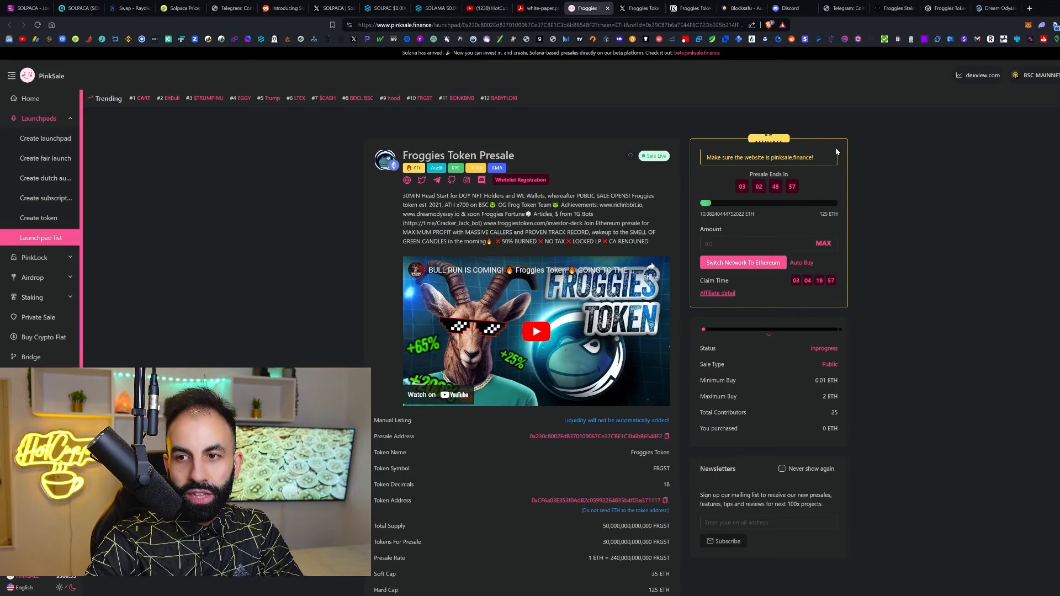
left_click(605, 7)
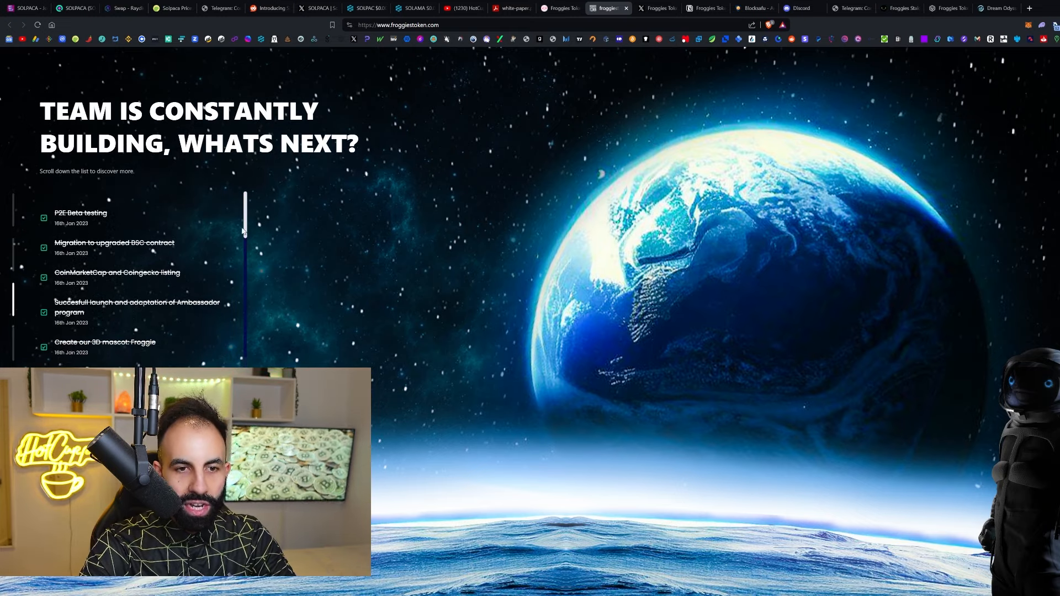
Scroll past the roadmap milestones, buy widget and Astronomics supply and tax breakdown.
scroll("down", 3)
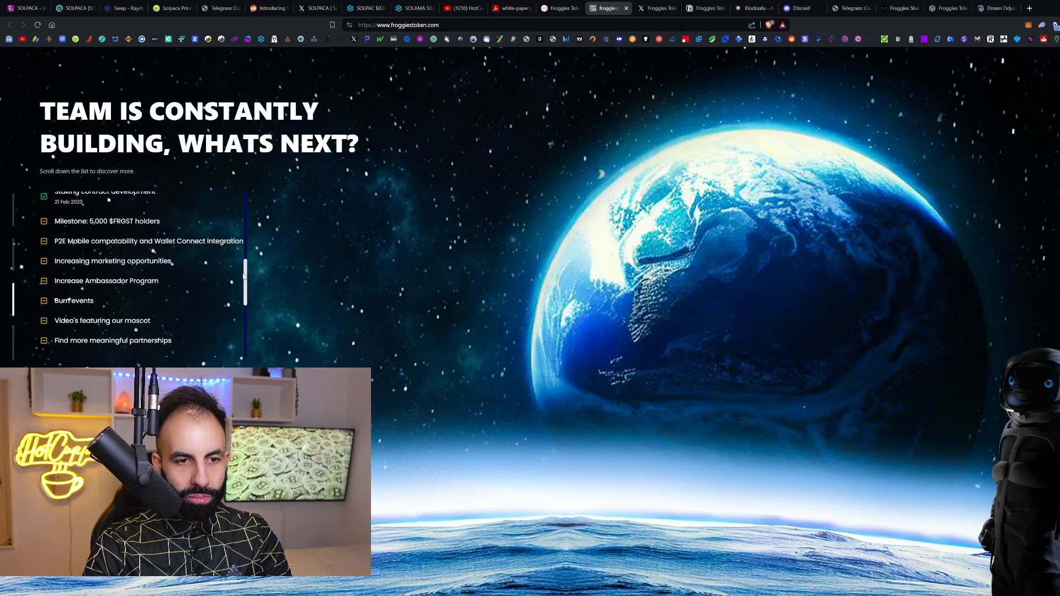
scroll("down", 3)
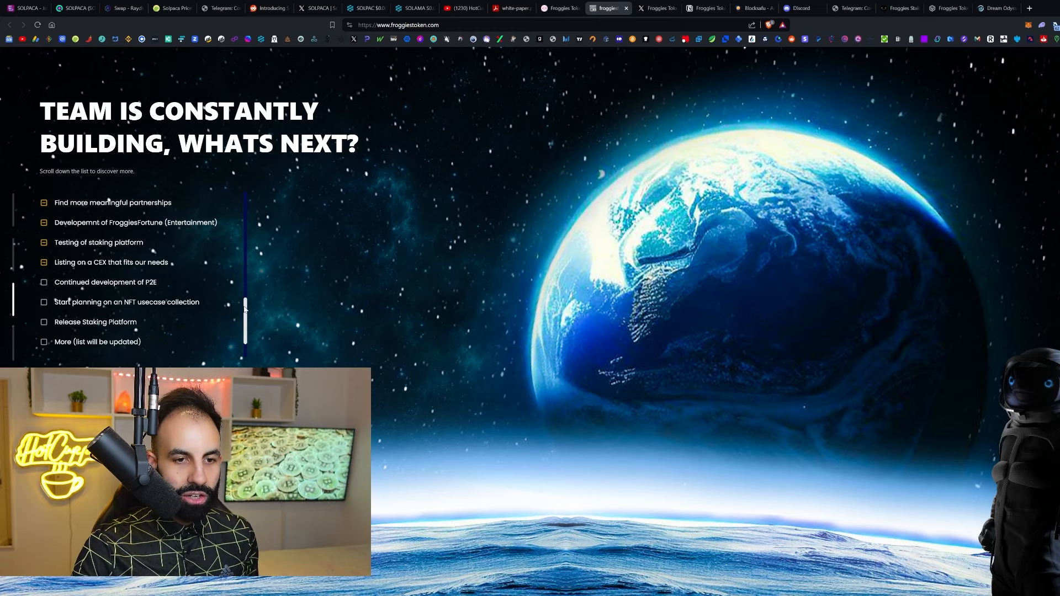
scroll("down", 3)
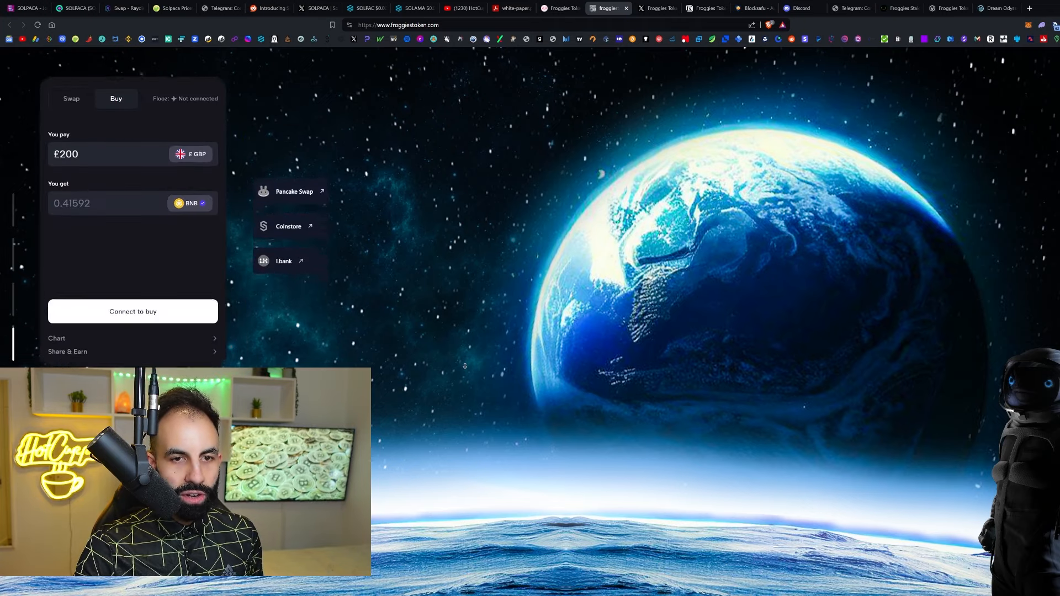
scroll("down", 3)
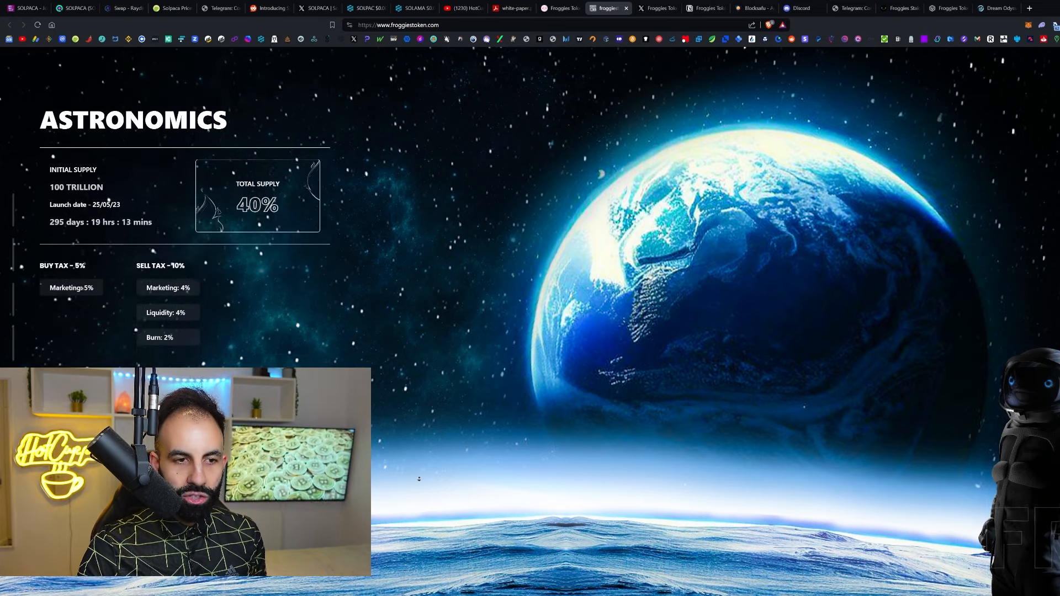
scroll("down", 3)
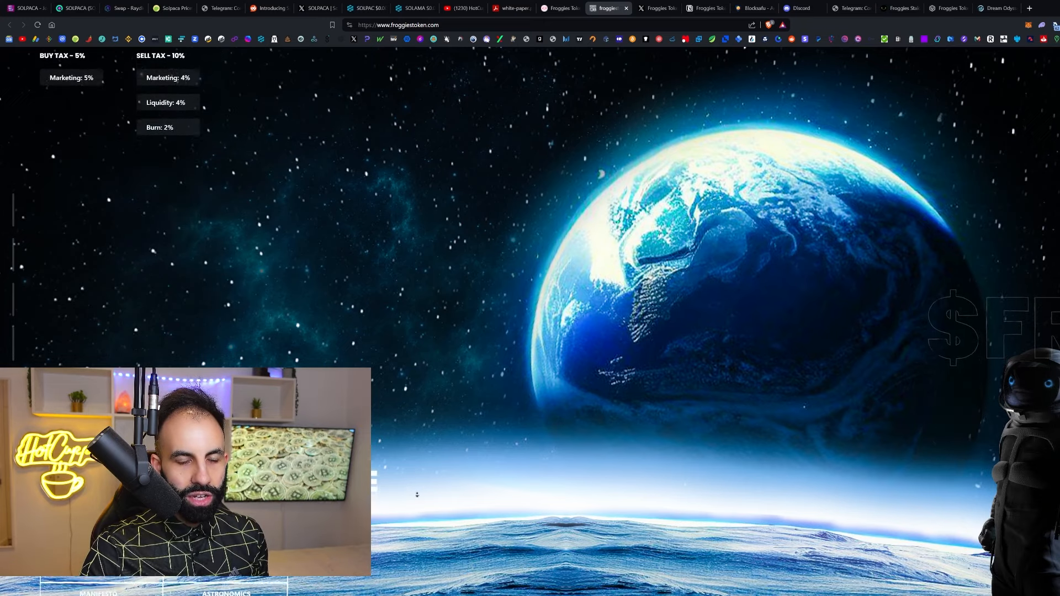
scroll("down", 3)
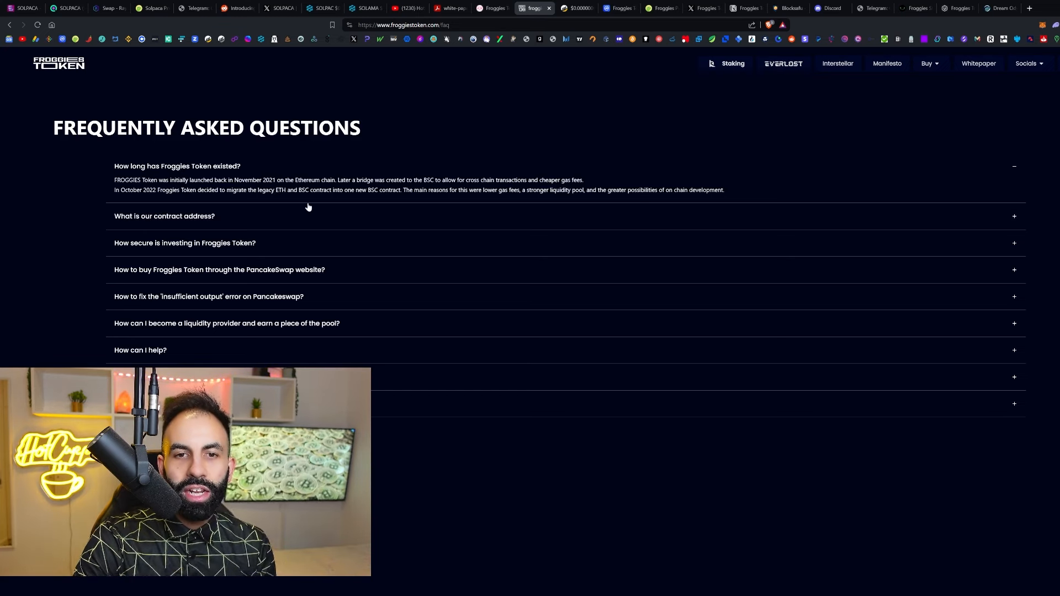
mouse_move(372, 237)
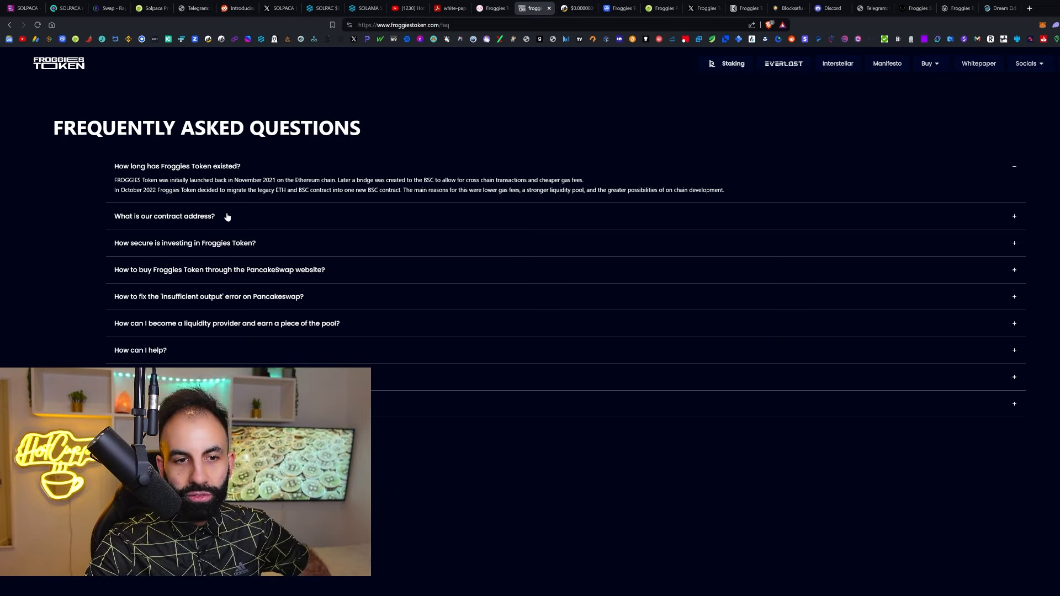
Expand 'How secure is investing in Froggies Token?', then switch to the FRGST BscScan page.
left_click(184, 243)
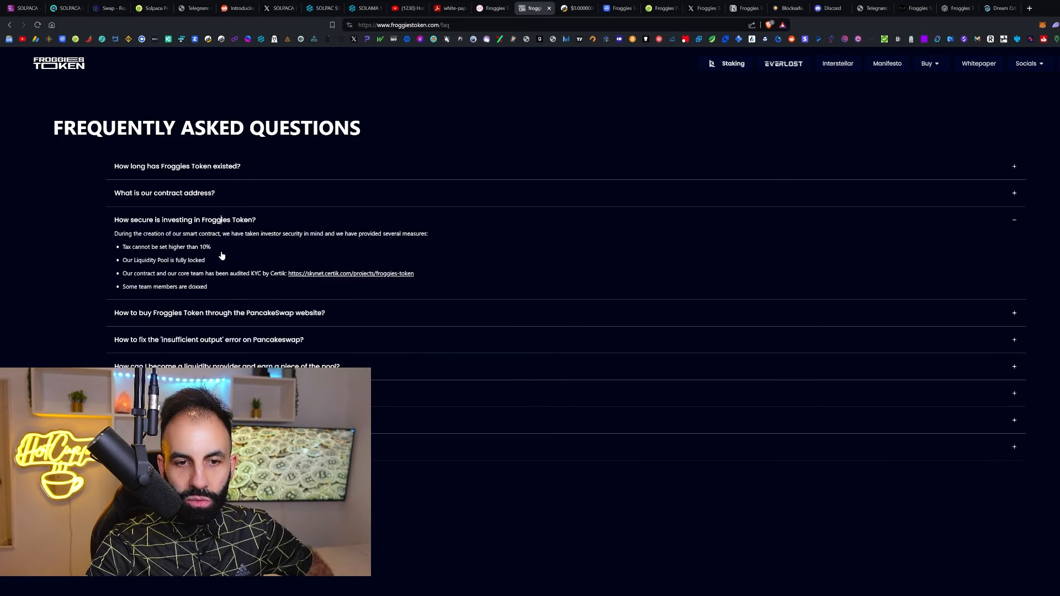
left_click(575, 9)
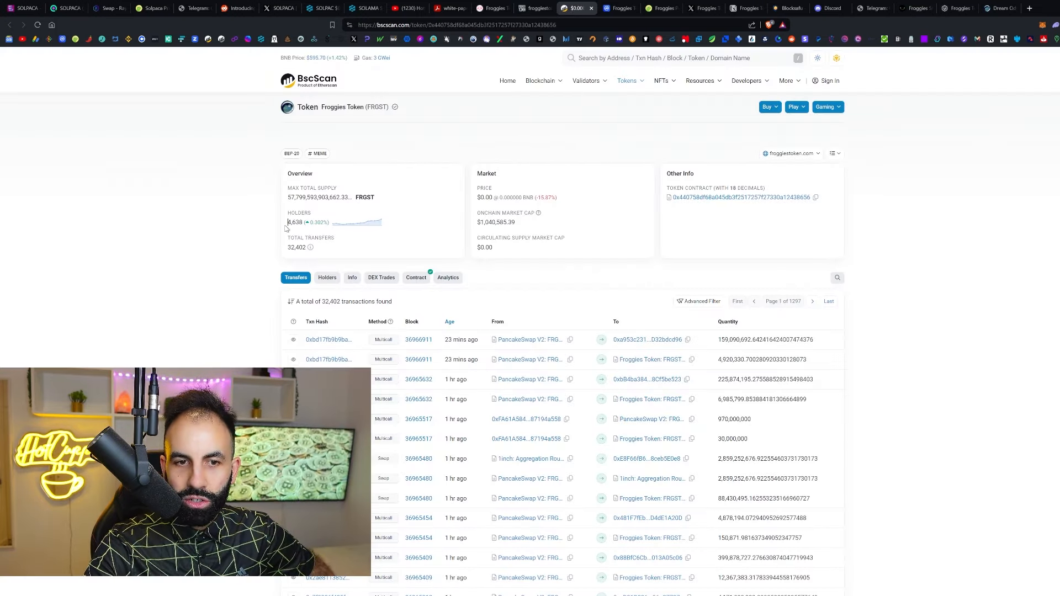
Switch to the BscScan tab with the FRGST token tracker page.
left_click(617, 8)
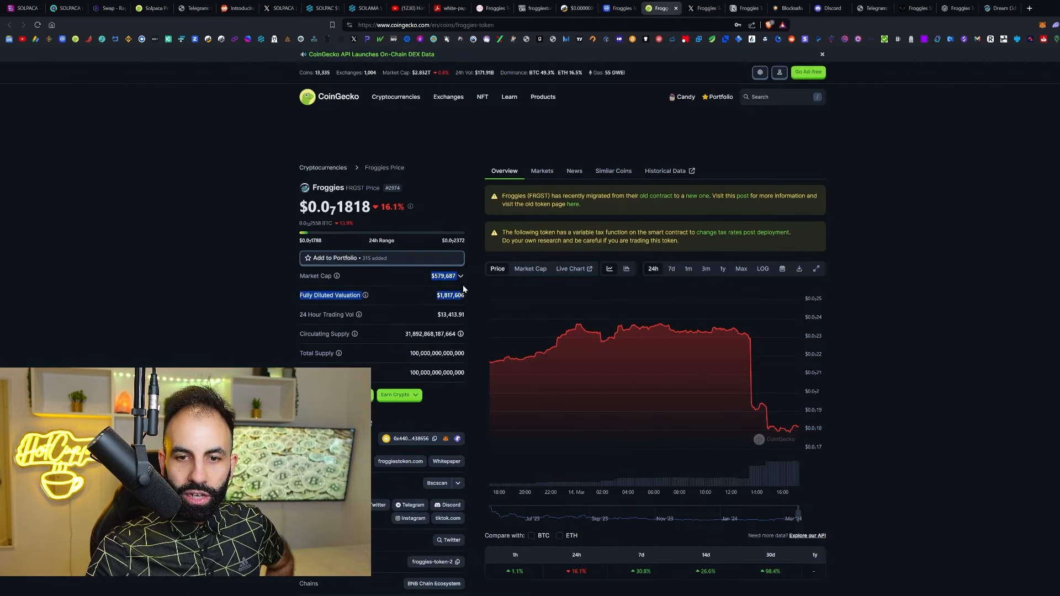
Scroll through the Froggies CoinGecko details, then move to the BlockSAFU audit tab.
scroll("down", 3)
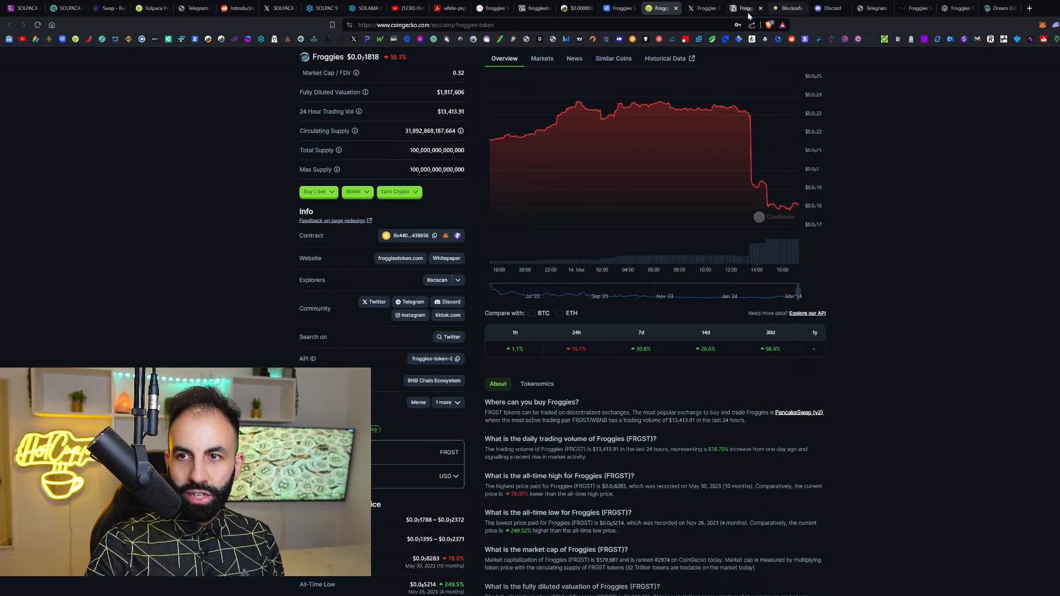
left_click(784, 9)
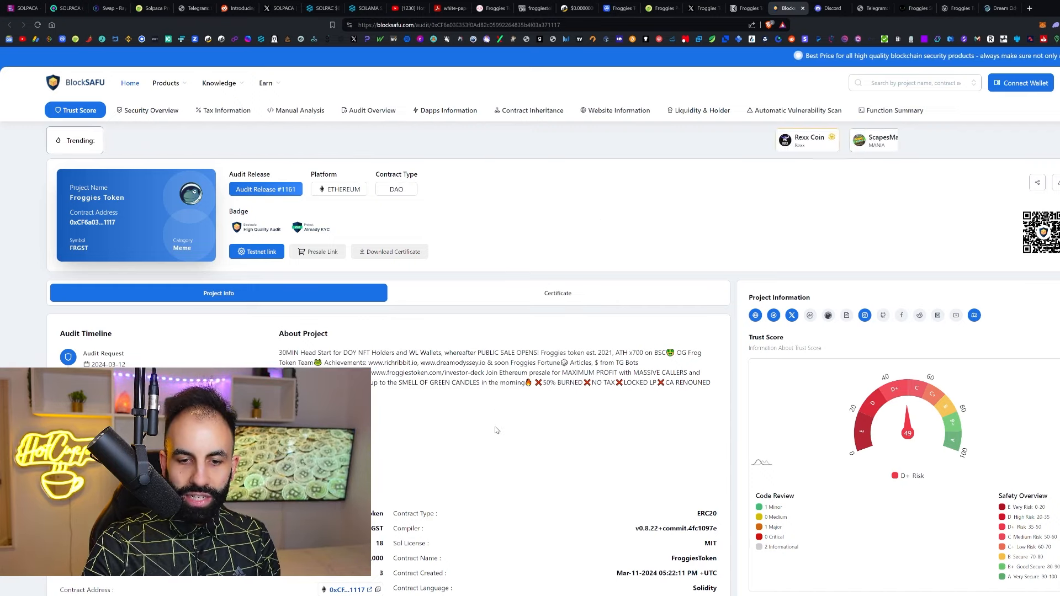
Scroll the Froggies Token BlockSAFU audit, then switch to the YouTube channel tab.
scroll("down", 3)
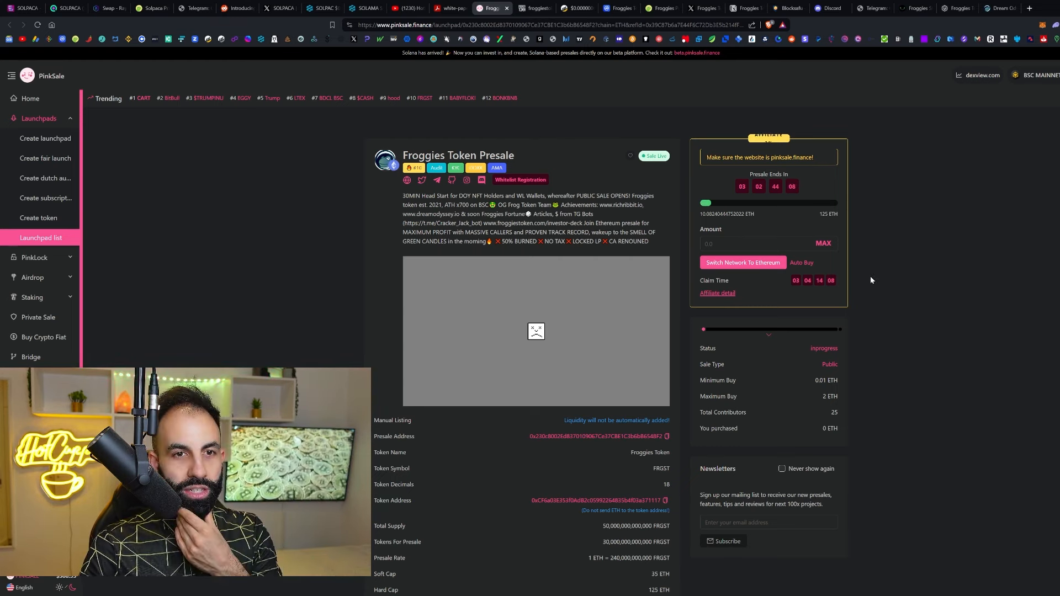
left_click(404, 8)
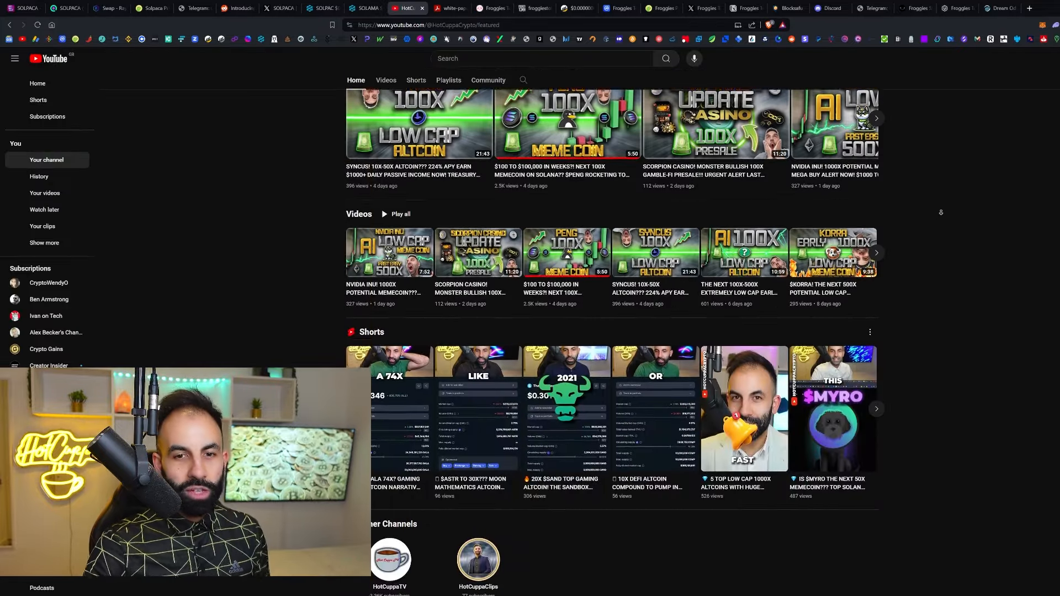
Scroll the channel Home tab through the presales, meme coins, NFTs and crypto news shelves.
scroll("down", 3)
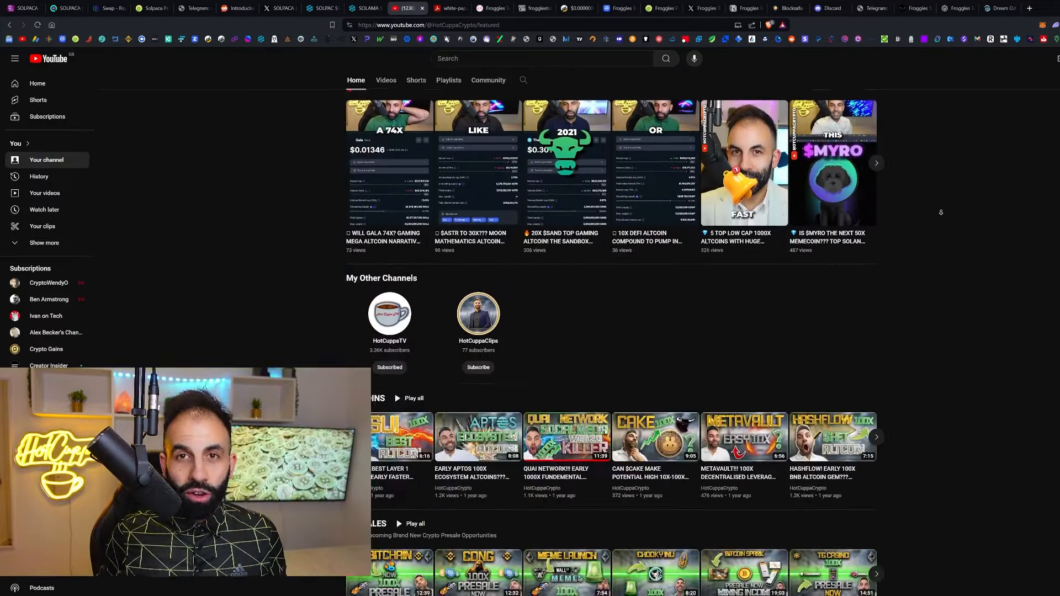
scroll("down", 3)
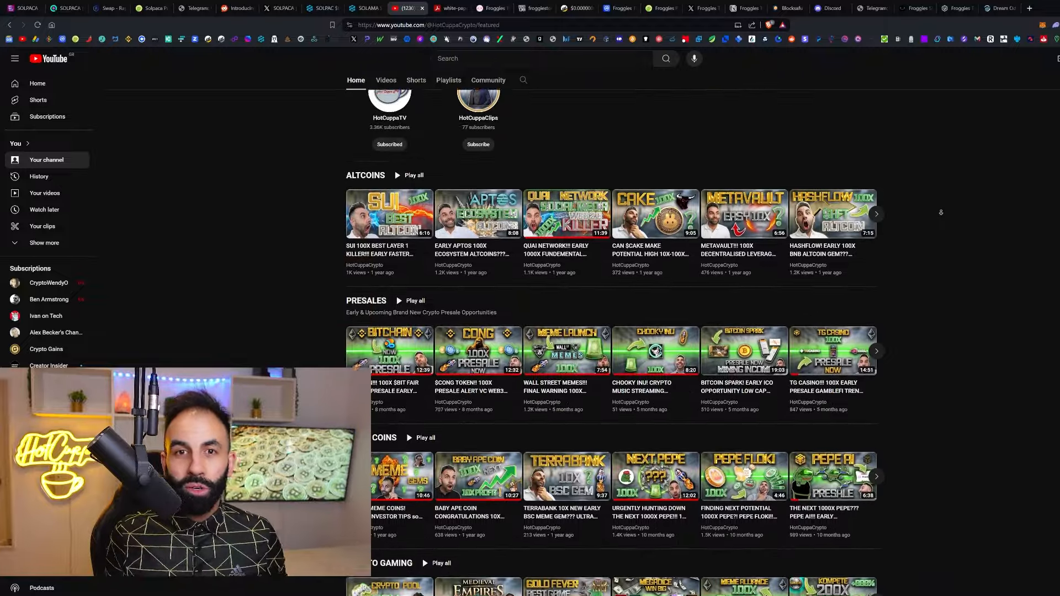
scroll("down", 3)
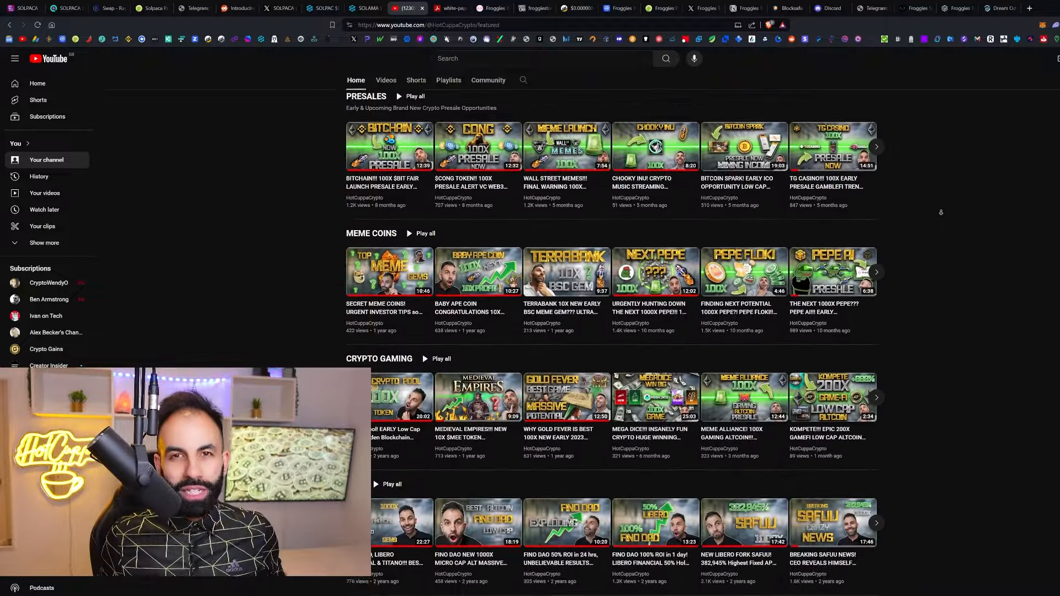
scroll("down", 3)
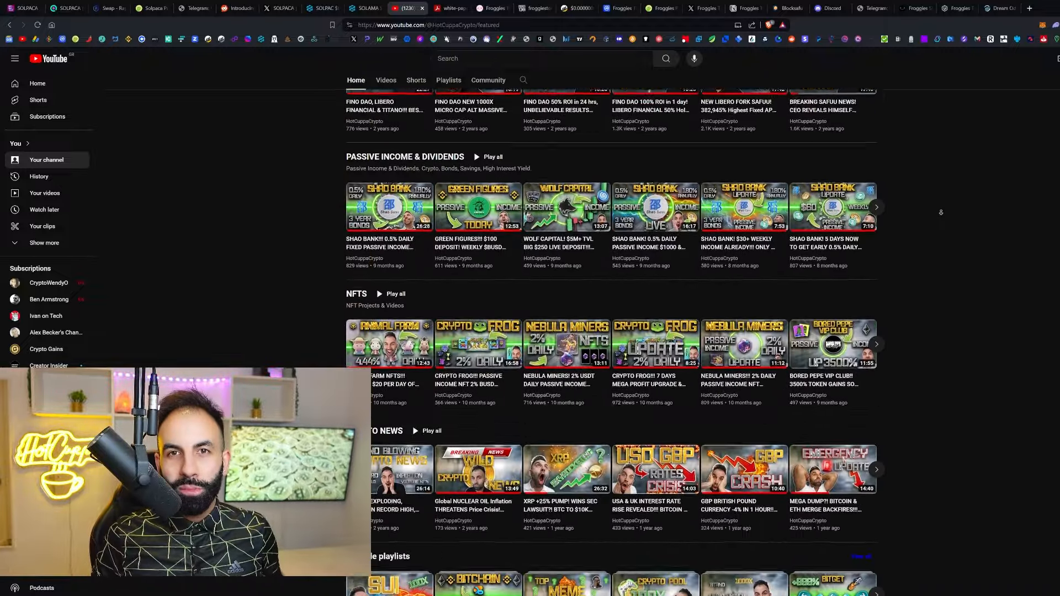
scroll("down", 3)
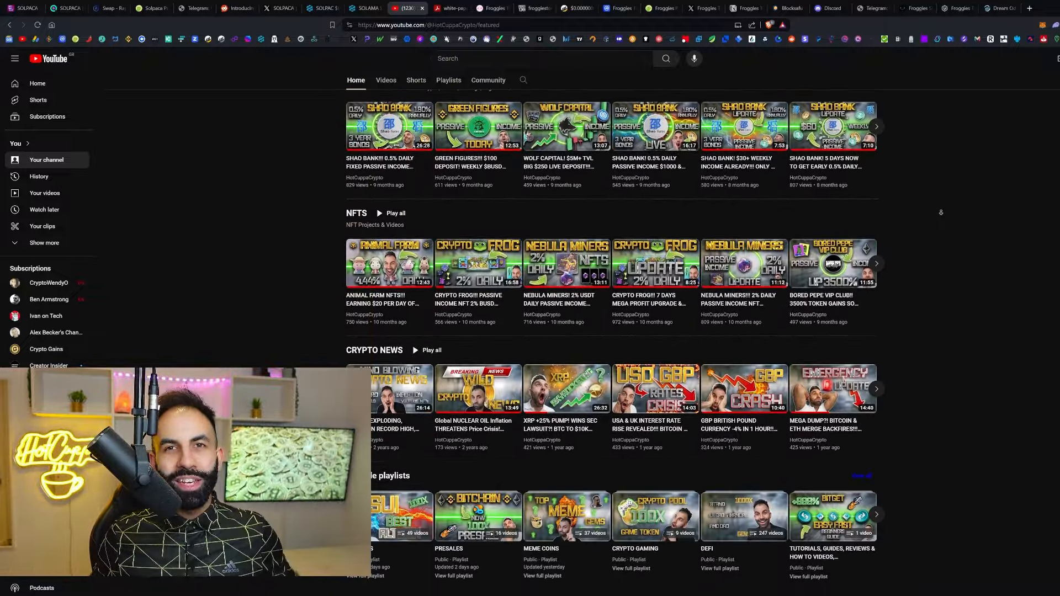